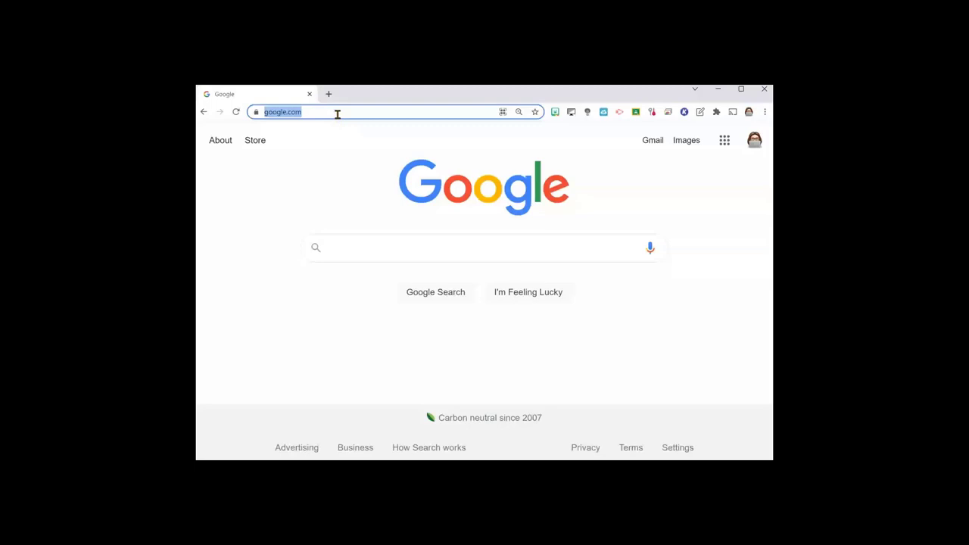
# - Create a blank Google Doc by loading doc.new in the address bar
pyautogui.write('doc.new')
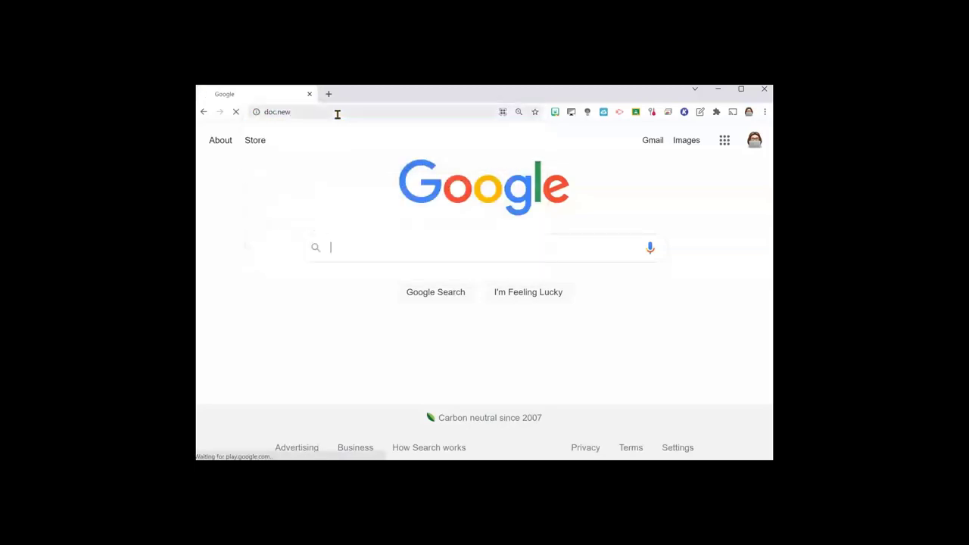
pyautogui.press('Return')
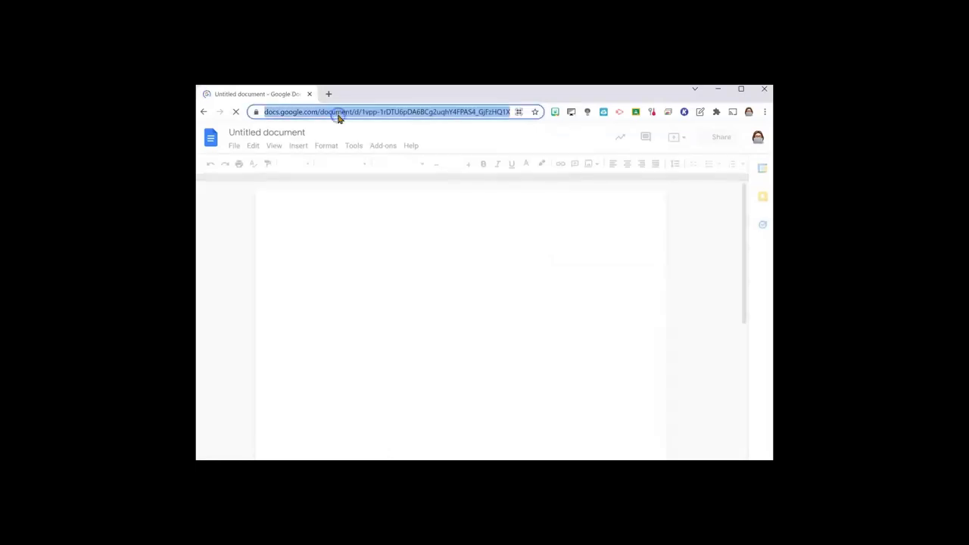
# - Create a blank Google Sheet via sheets.new, then begin entering forms.new
pyautogui.write('sheets.new')
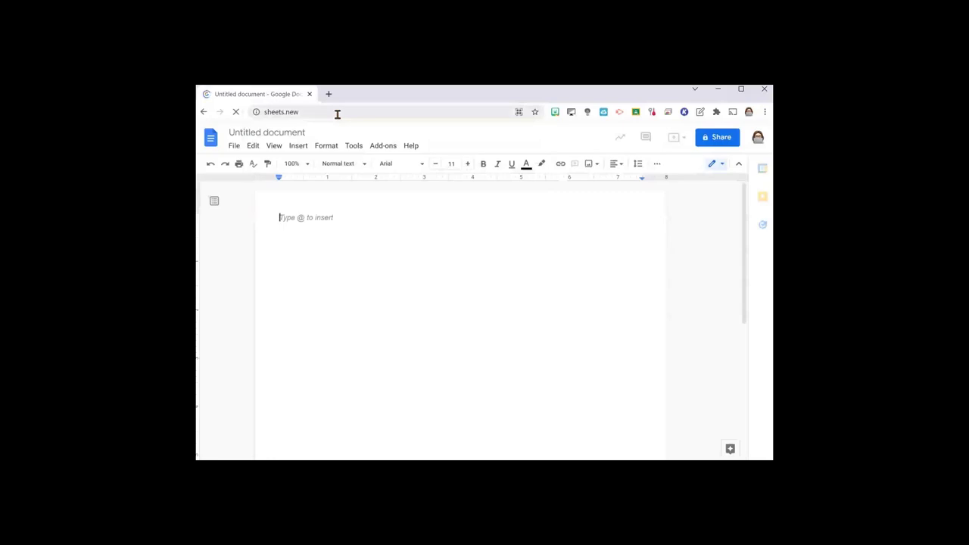
pyautogui.press('Return')
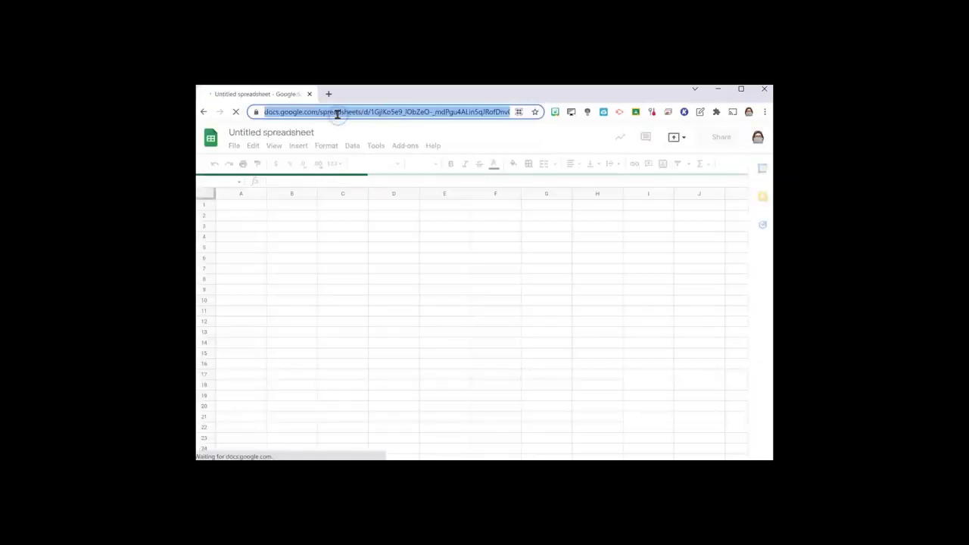
pyautogui.write('form.new')
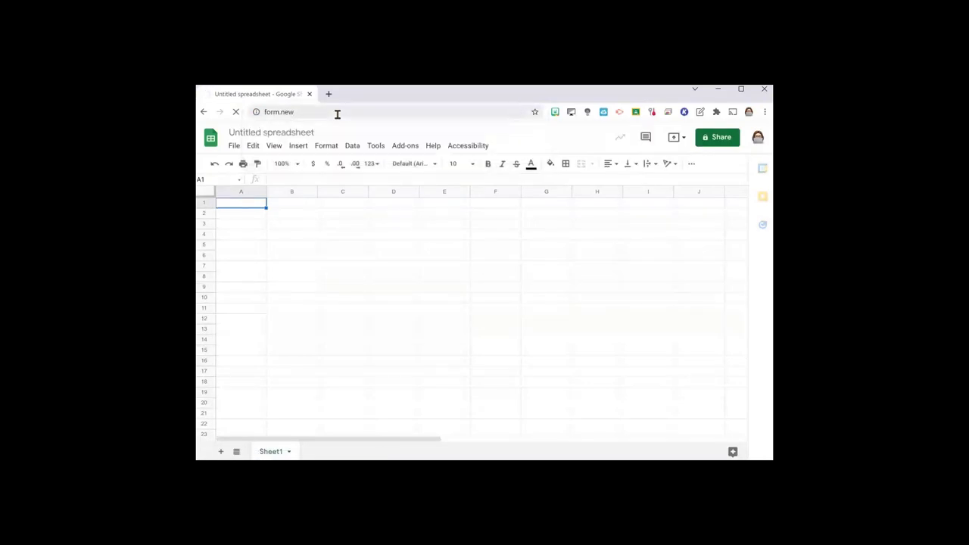
# - Load forms.new to create an untitled Google Form
pyautogui.press('Return')
pyautogui.write('power')
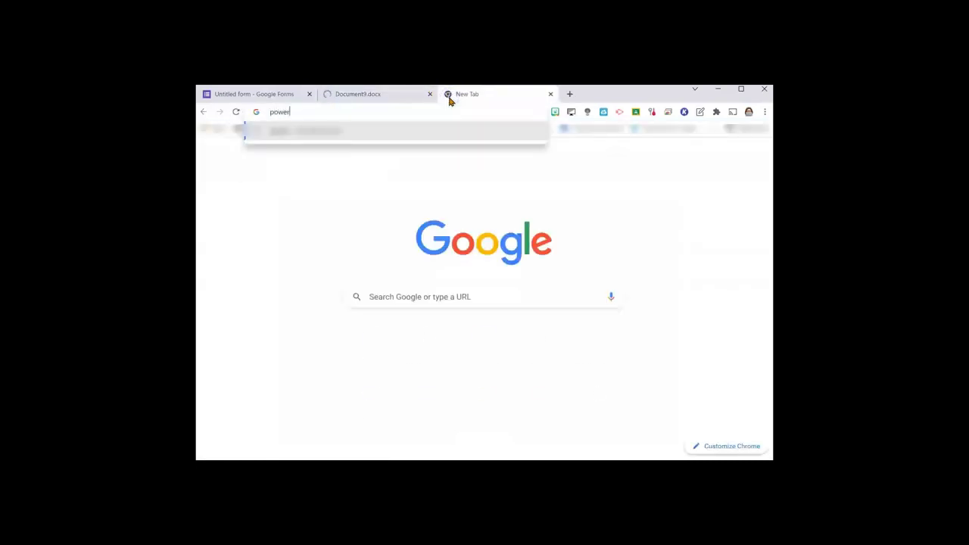
# - Create a blank PowerPoint presentation via powerpoint.new, then enter sway.new in a new tab
pyautogui.write('point.n')
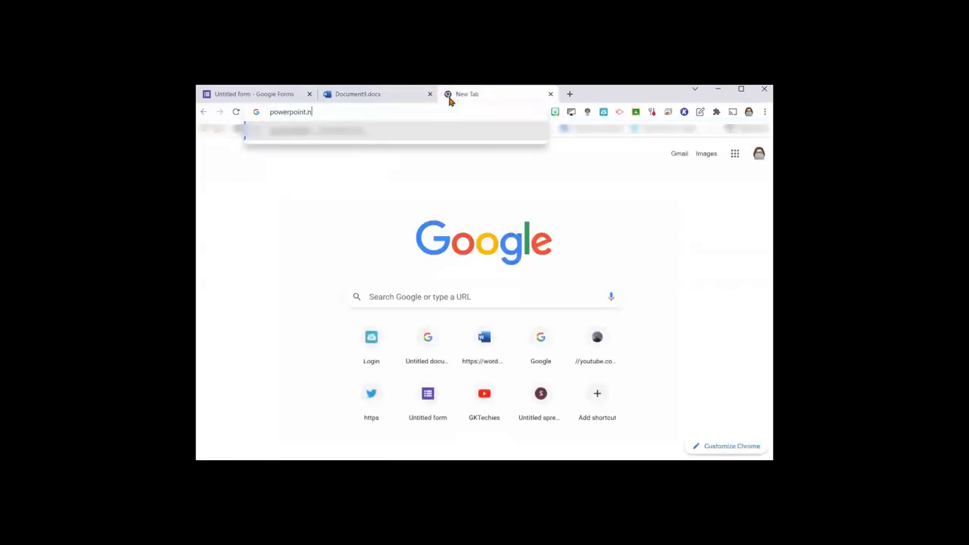
pyautogui.press('Return')
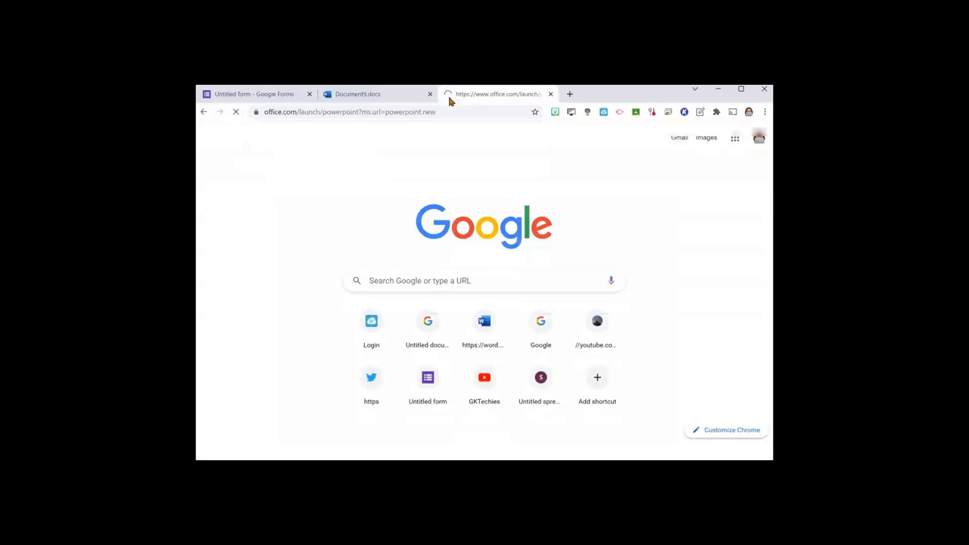
pyautogui.write('sway.new')
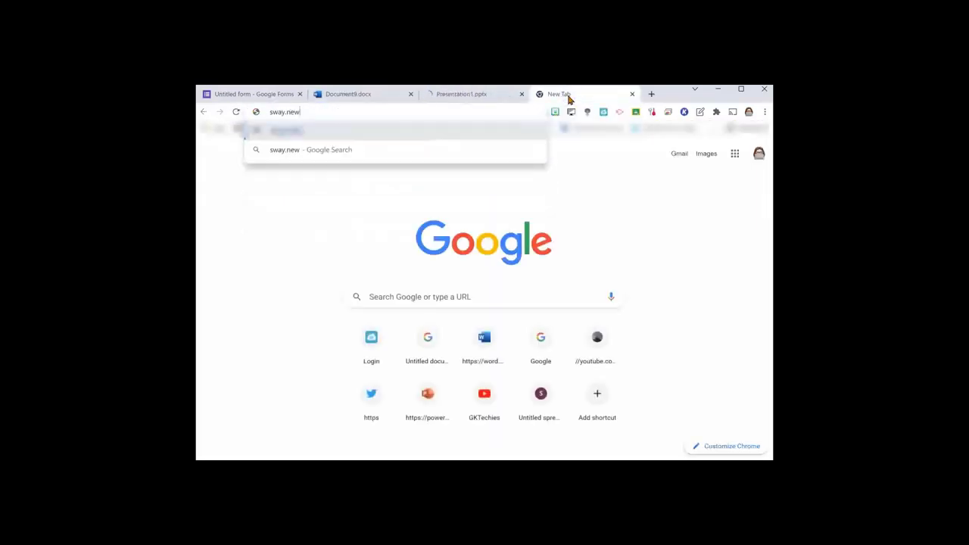
pyautogui.press('Return')
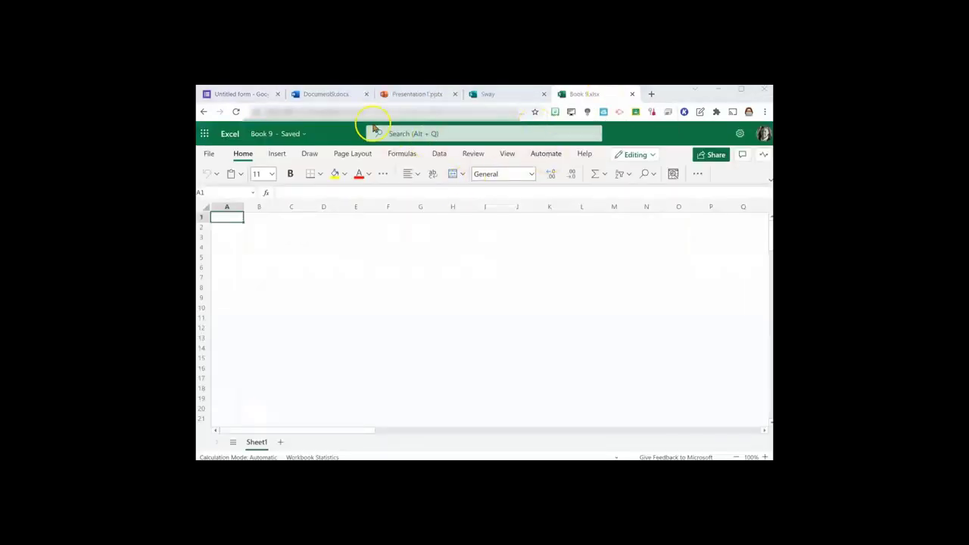
pyautogui.moveTo(484, 291)
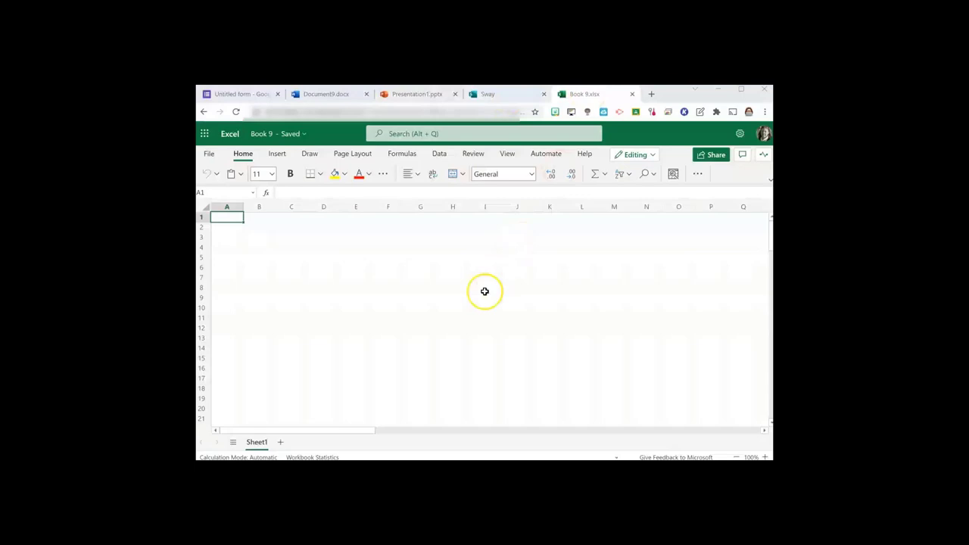
pyautogui.moveTo(509, 271)
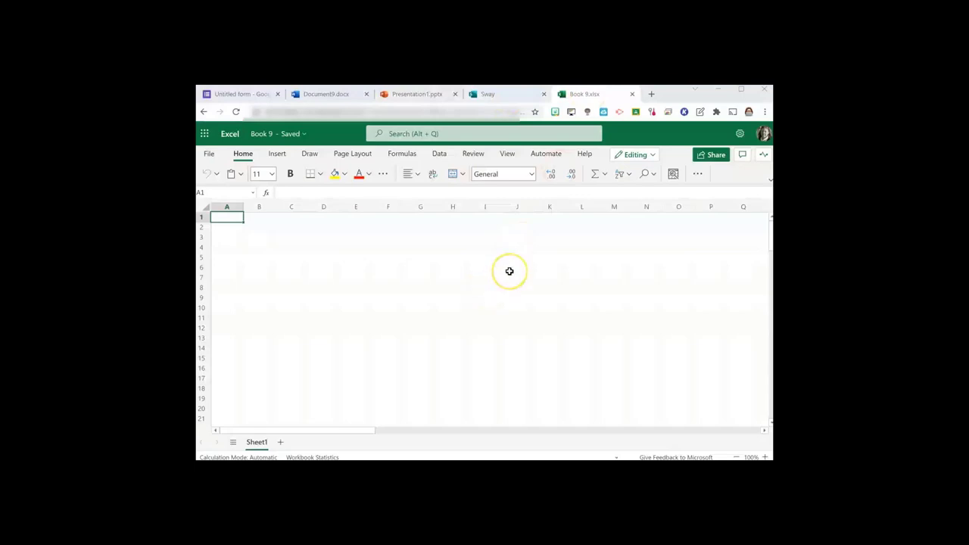
pyautogui.moveTo(309, 153)
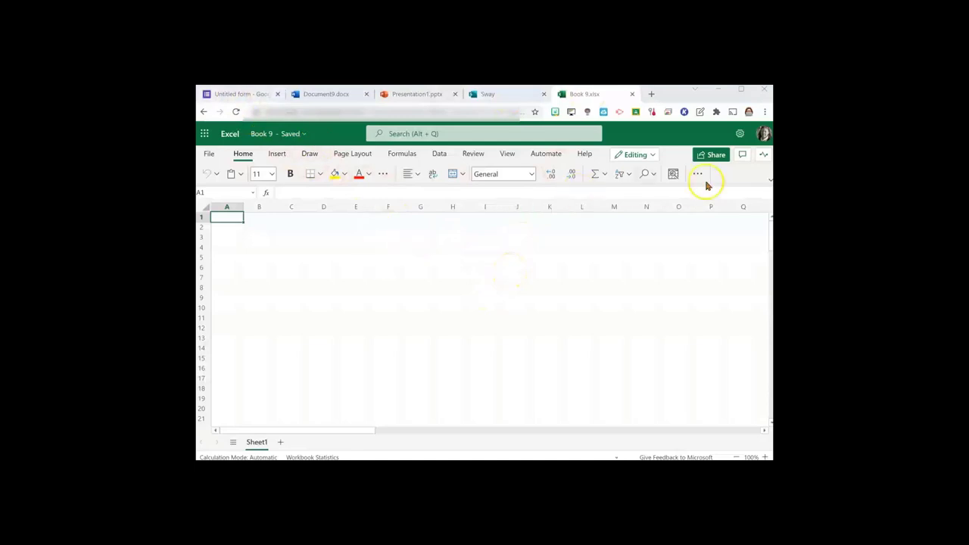
pyautogui.moveTo(484, 327)
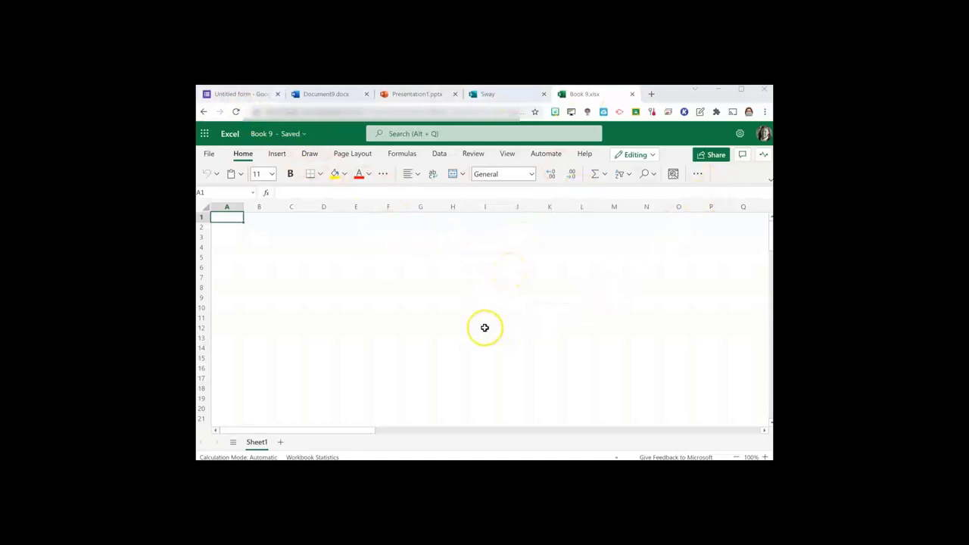
pyautogui.moveTo(485, 328)
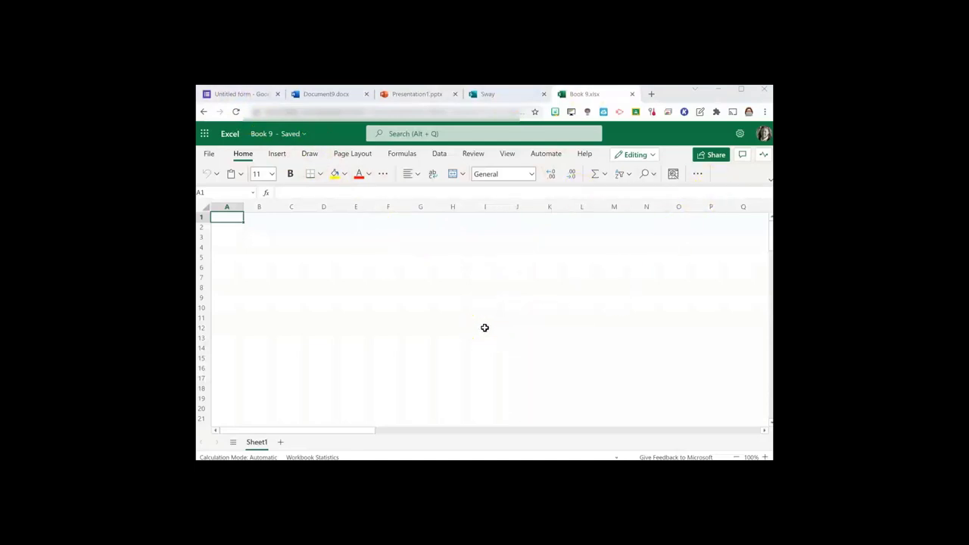